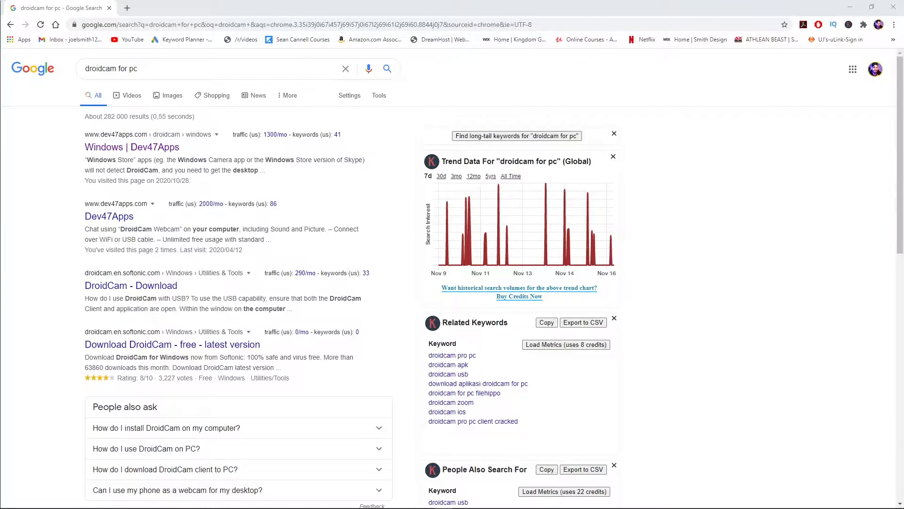
Open the 'Windows | Dev47Apps' DroidCam download page from the search results.
{"action": "left_click", "coordinate": [131, 147]}
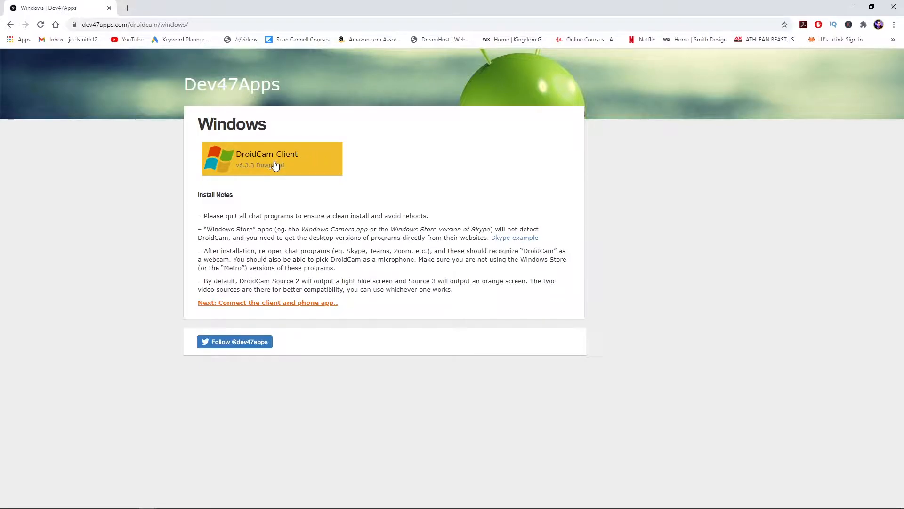
Download and run the DroidCam Client installer with Android and Apple USB support, retrying the file-write error.
{"action": "left_click", "coordinate": [272, 158]}
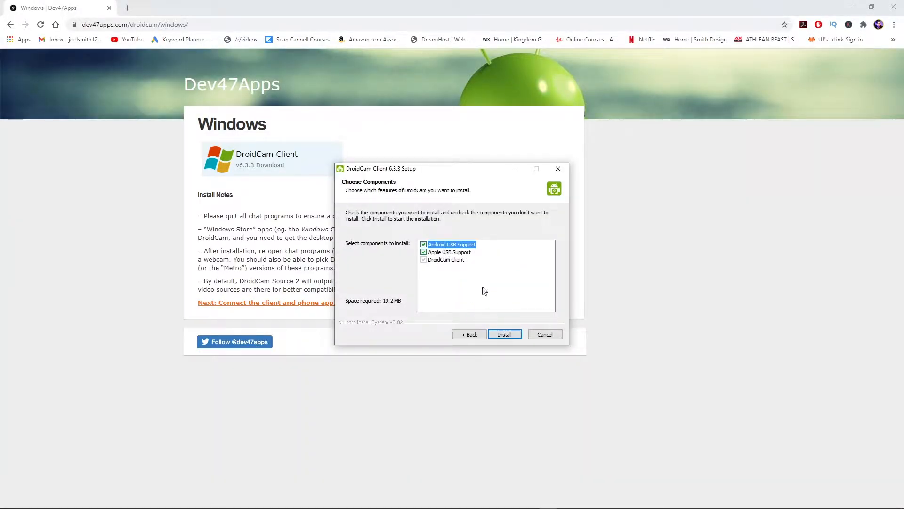
{"action": "left_click", "coordinate": [503, 334]}
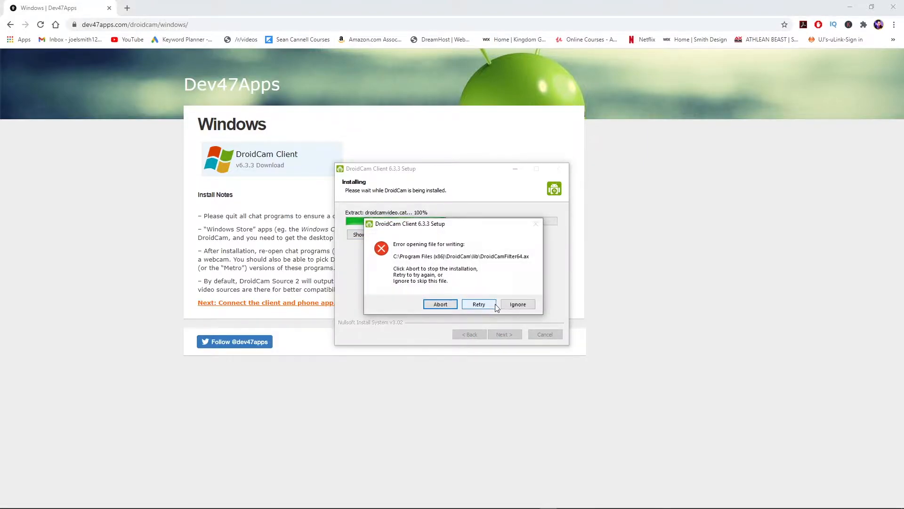
{"action": "left_click", "coordinate": [517, 304]}
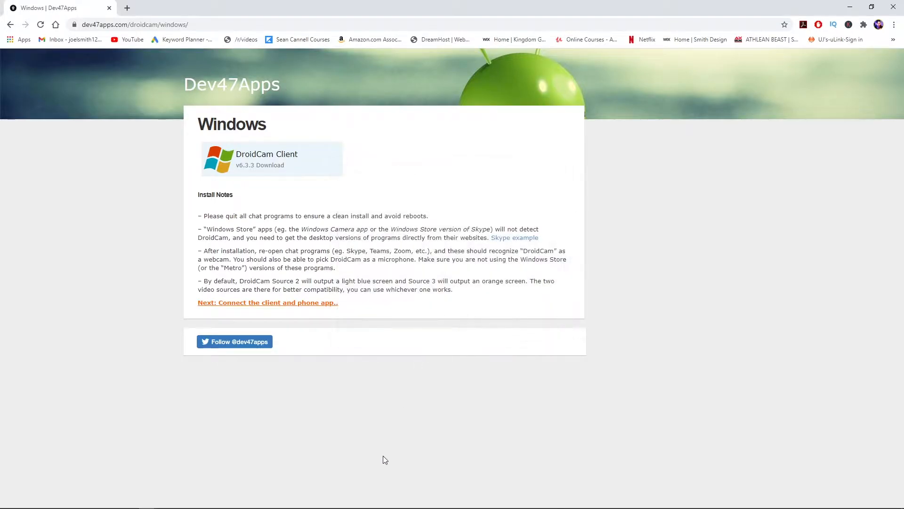
Launch DroidCam Client from the taskbar so its Connect window appears.
{"action": "left_click", "coordinate": [478, 500]}
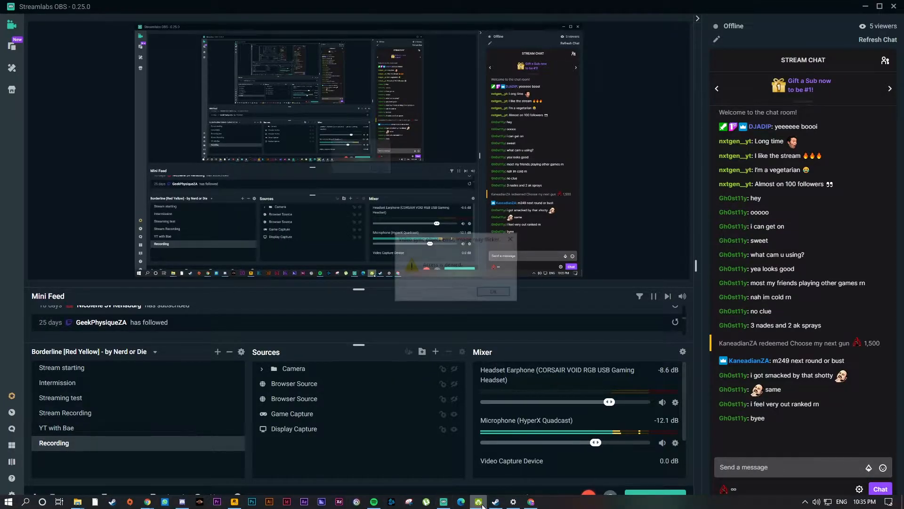
{"action": "left_click", "coordinate": [479, 501]}
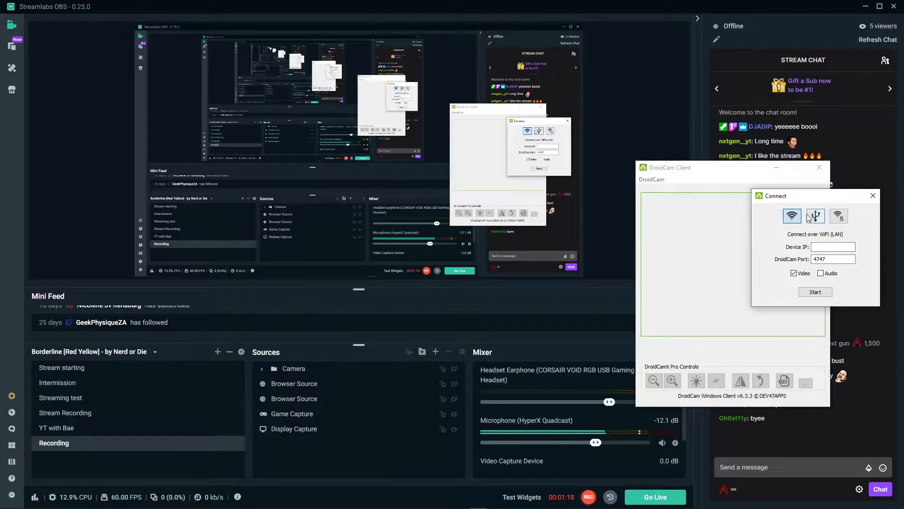
{"action": "left_click", "coordinate": [815, 216]}
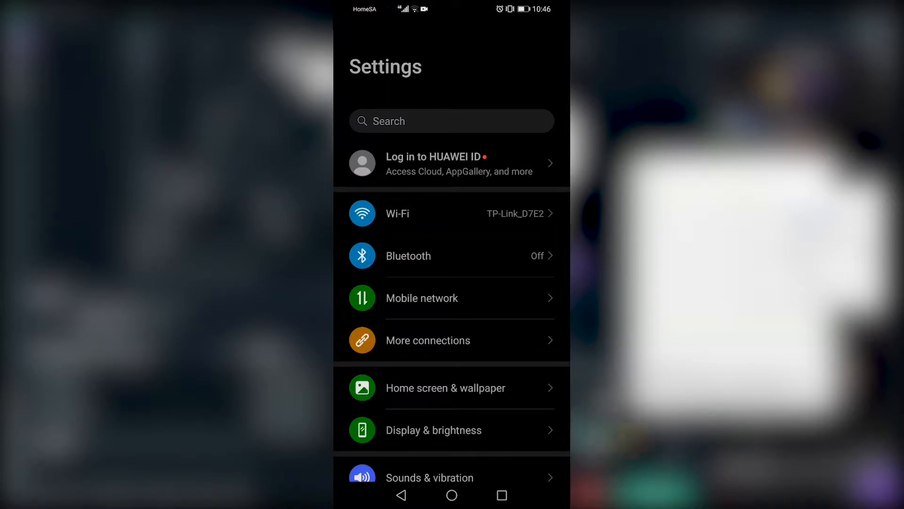
Navigate Settings to System & updates, Developer options and down to the Debugging section.
{"action": "scroll", "scroll_direction": "down", "scroll_amount": 3}
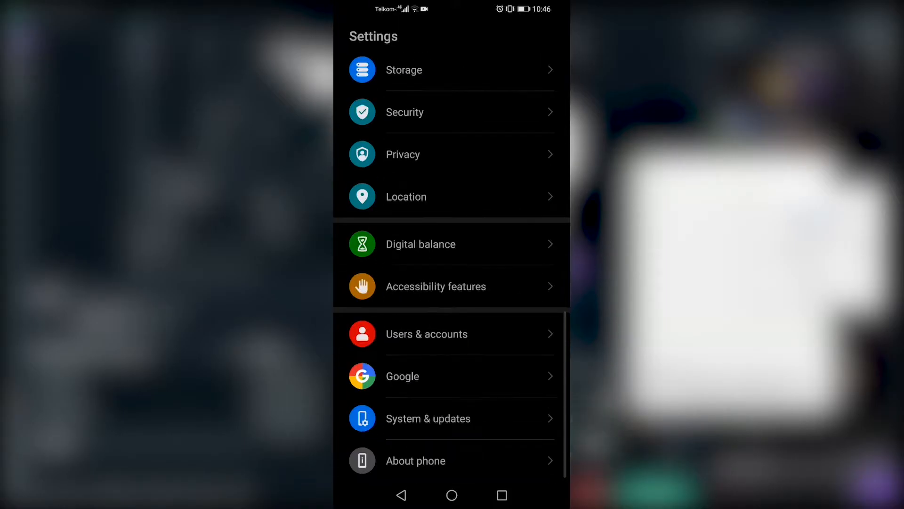
{"action": "left_click", "coordinate": [415, 460]}
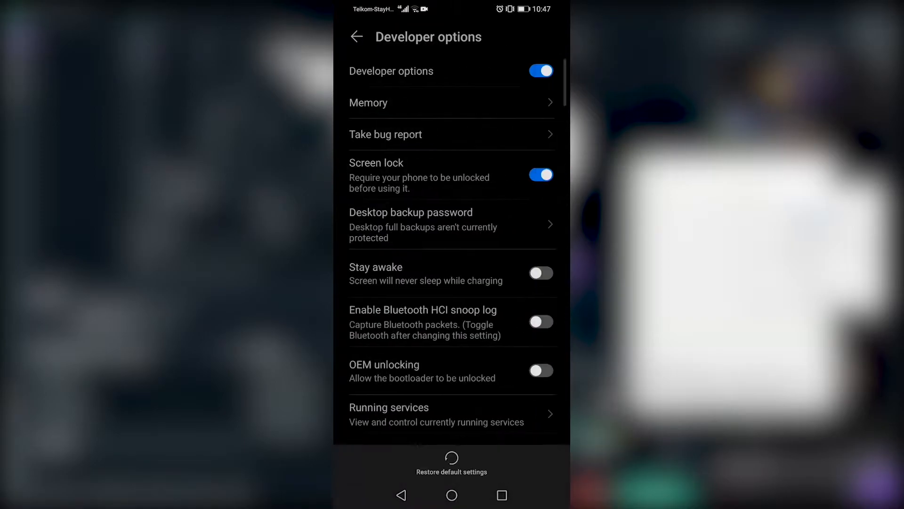
{"action": "scroll", "scroll_direction": "down", "scroll_amount": 3}
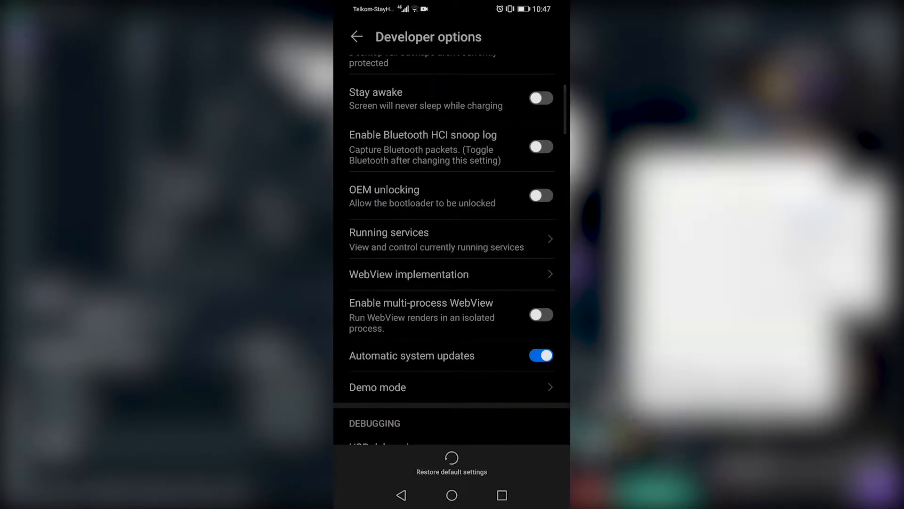
{"action": "scroll", "scroll_direction": "down", "scroll_amount": 3}
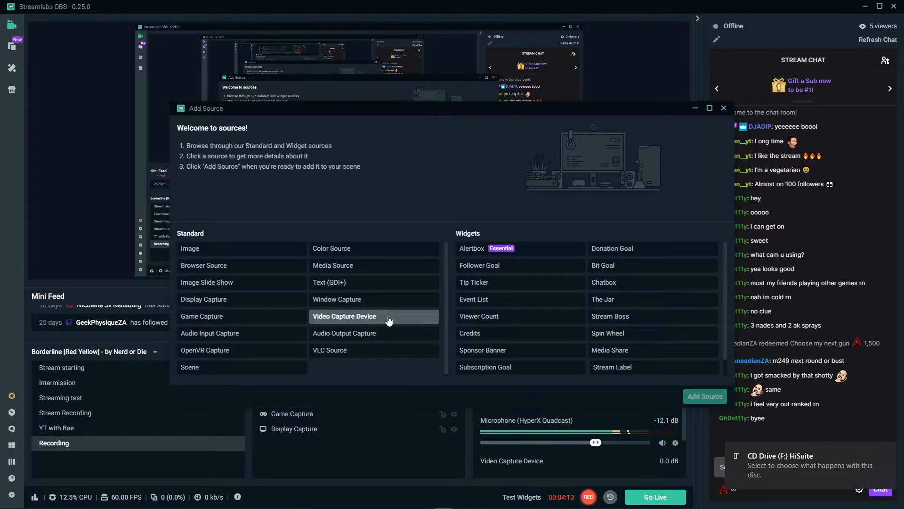
Add a new Video Capture Device source named 'droid cam' to the scene.
{"action": "left_click", "coordinate": [345, 316]}
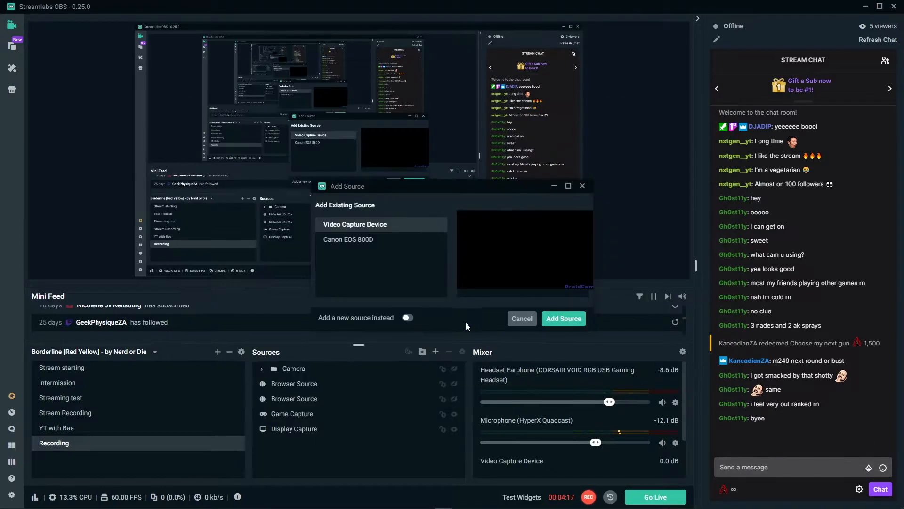
{"action": "left_click", "coordinate": [407, 318]}
{"action": "type", "text": "d"}
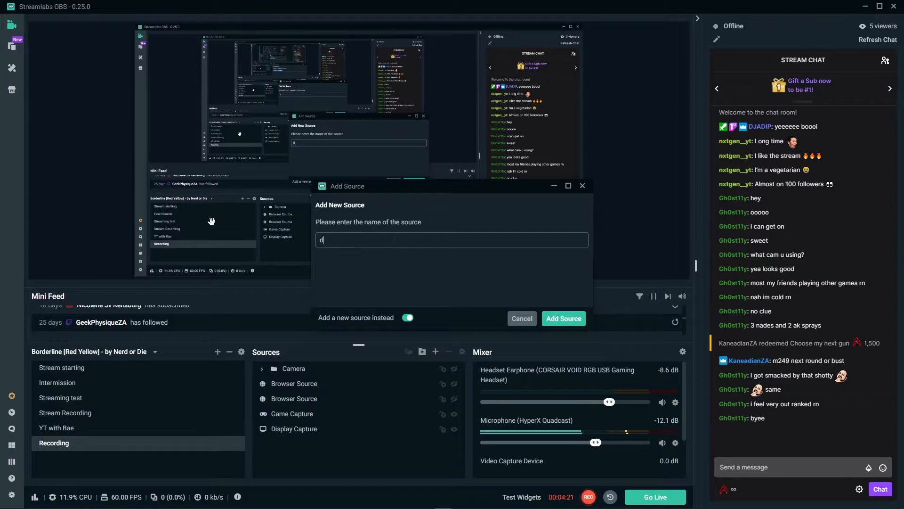
{"action": "type", "text": "roid c"}
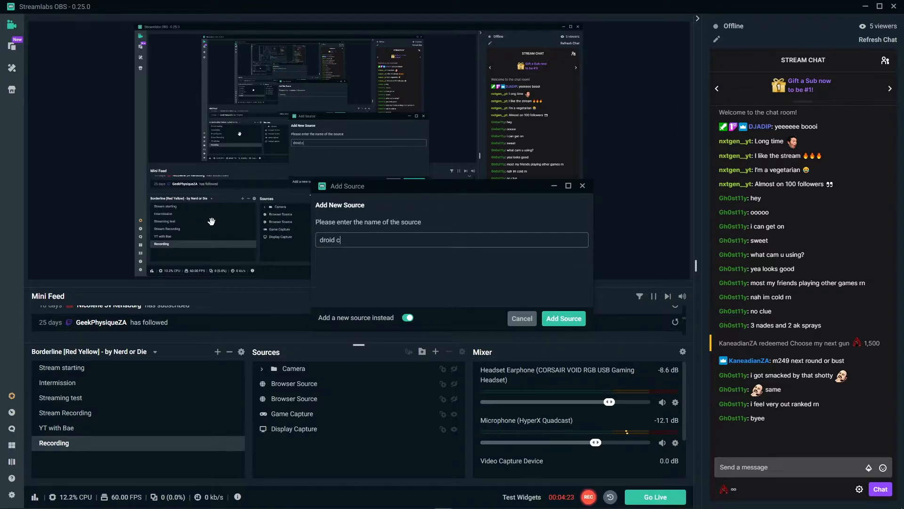
{"action": "type", "text": "am"}
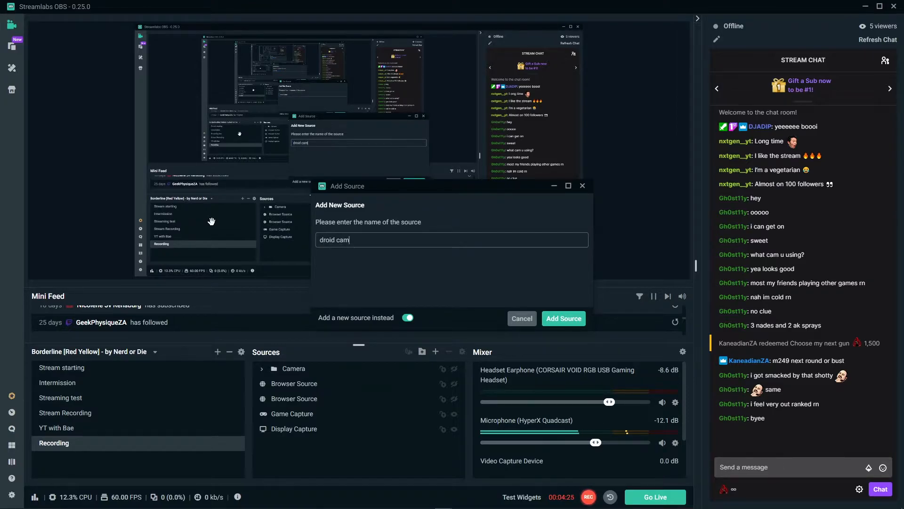
{"action": "left_click", "coordinate": [563, 318]}
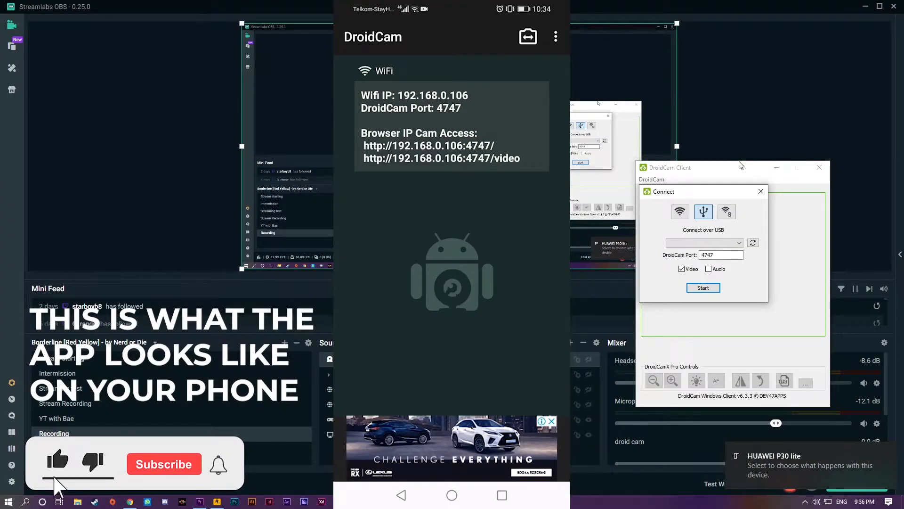
Choose USB with the MAR-LX2 device and start streaming the phone camera.
{"action": "left_click", "coordinate": [164, 464]}
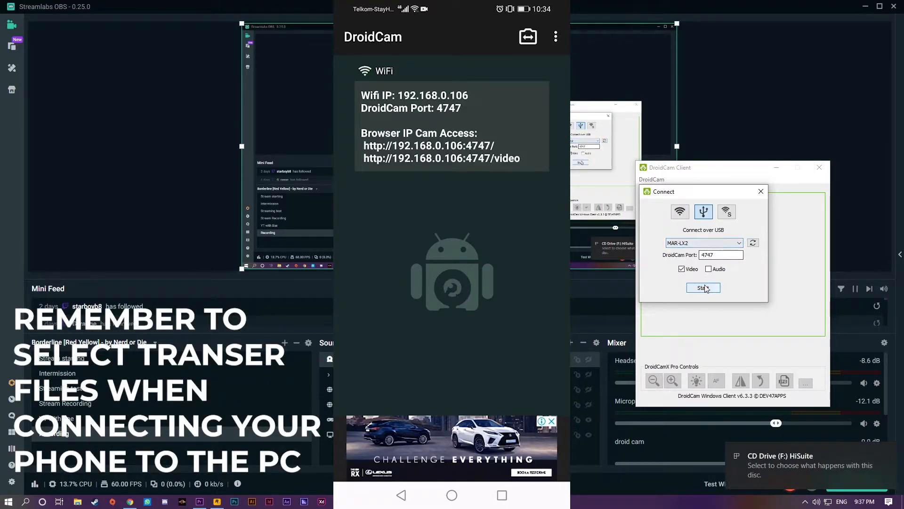
{"action": "left_click", "coordinate": [703, 287]}
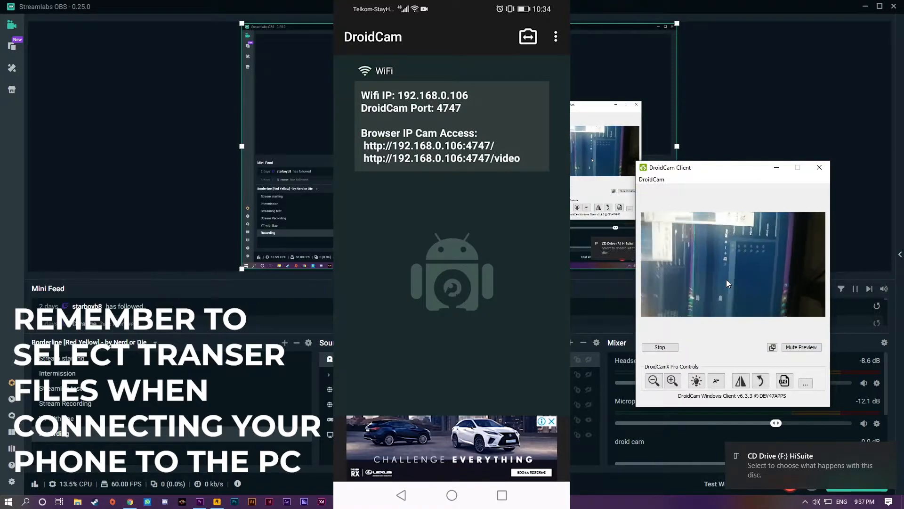